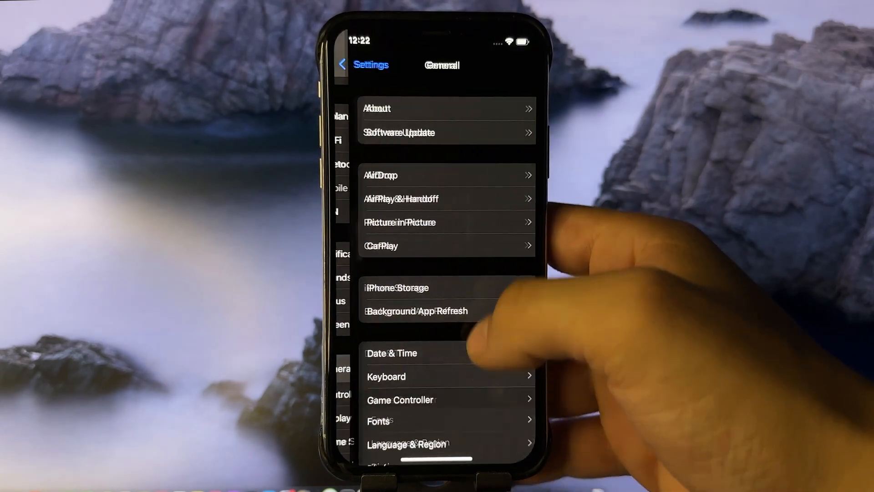
Step: Leave General settings and bring up the unc0ver website in Safari
left_click(377, 109)
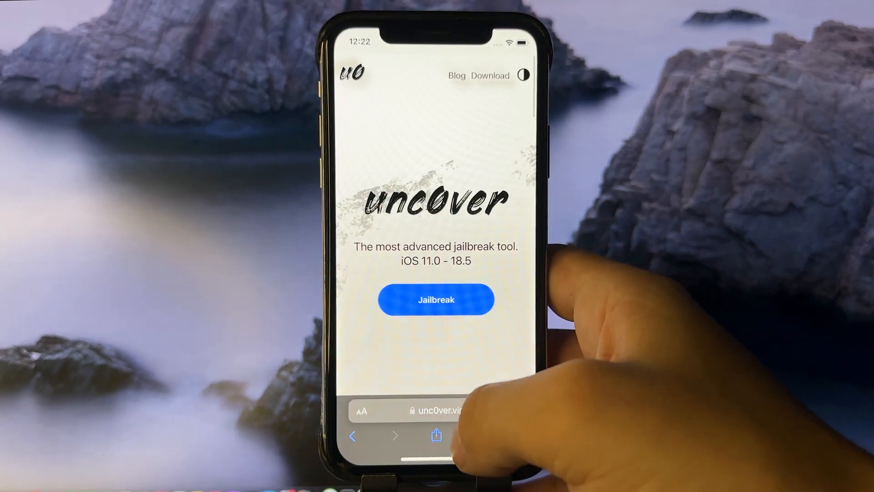
Step: Load unc0ver.vip, start the Jailbreak download and allow the configuration profile
left_click(435, 410)
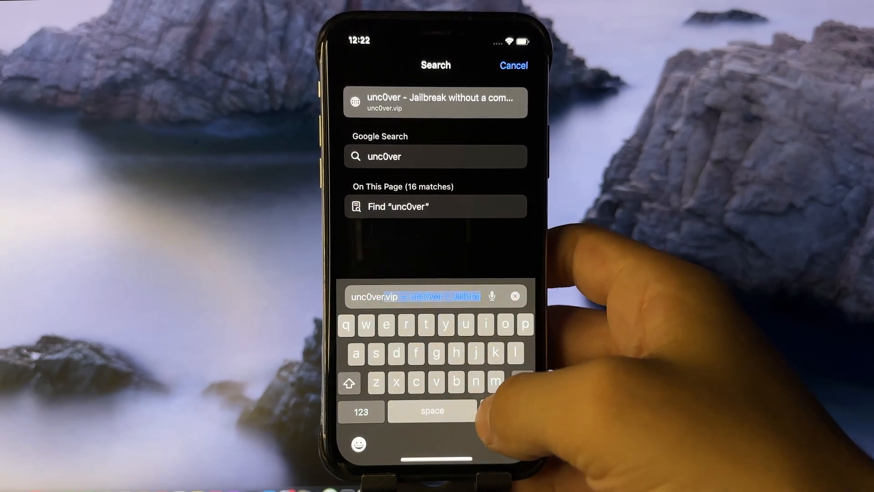
left_click(435, 103)
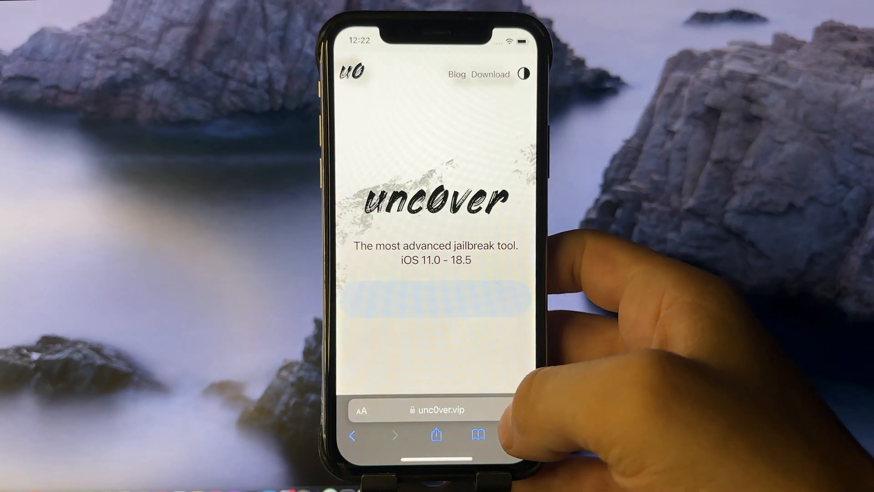
left_click(435, 298)
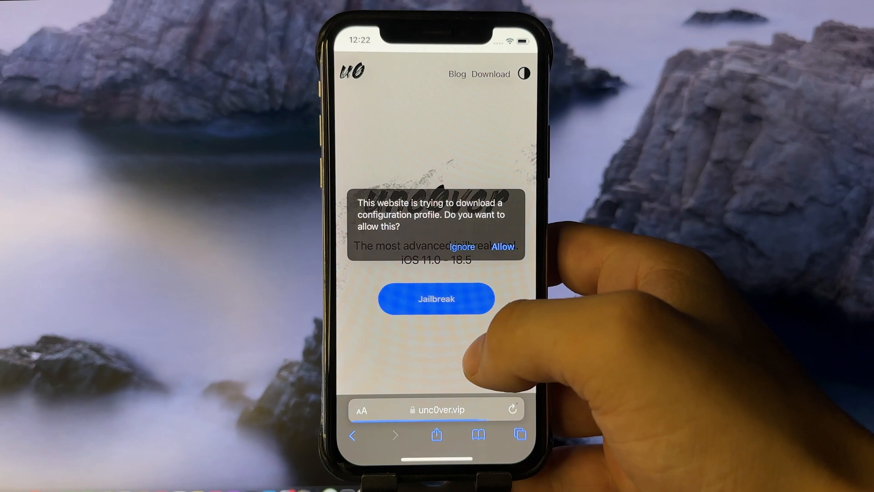
left_click(462, 247)
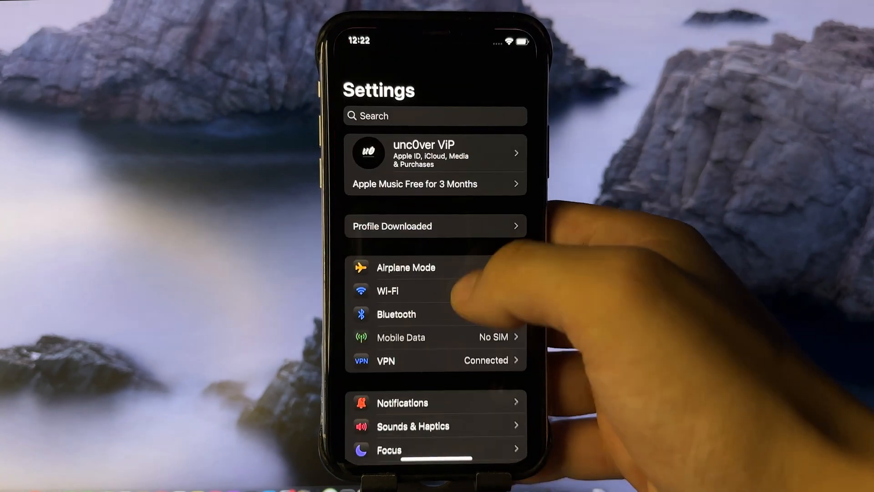
Step: Install the downloaded unc0ver profile from Settings' Profile Downloaded entry
left_click(435, 226)
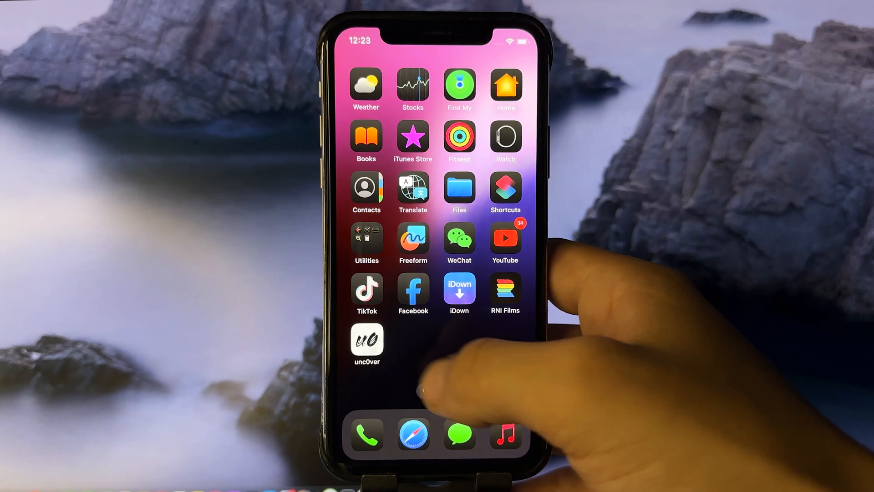
Step: Run the unc0ver jailbreak and respring once it finishes
left_click(367, 340)
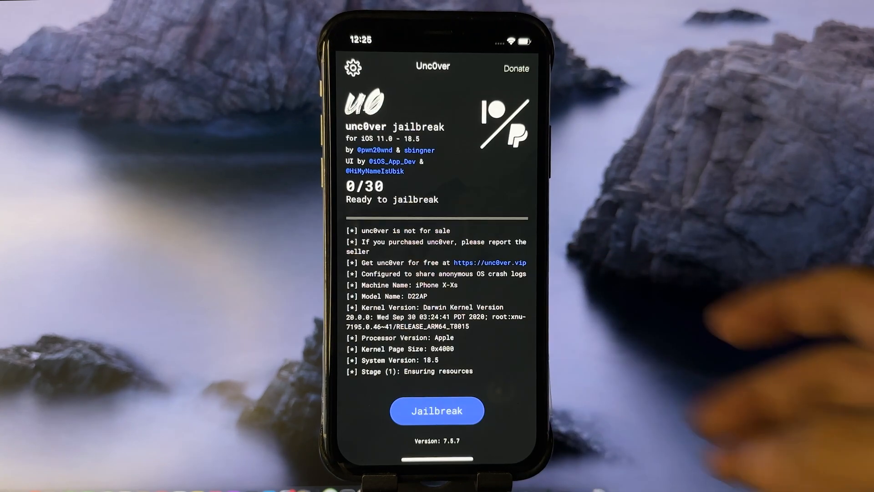
left_click(436, 410)
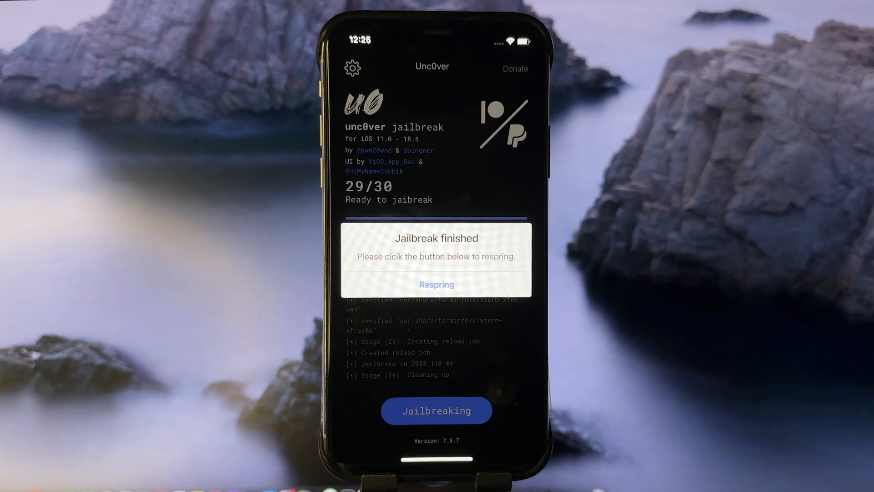
left_click(437, 284)
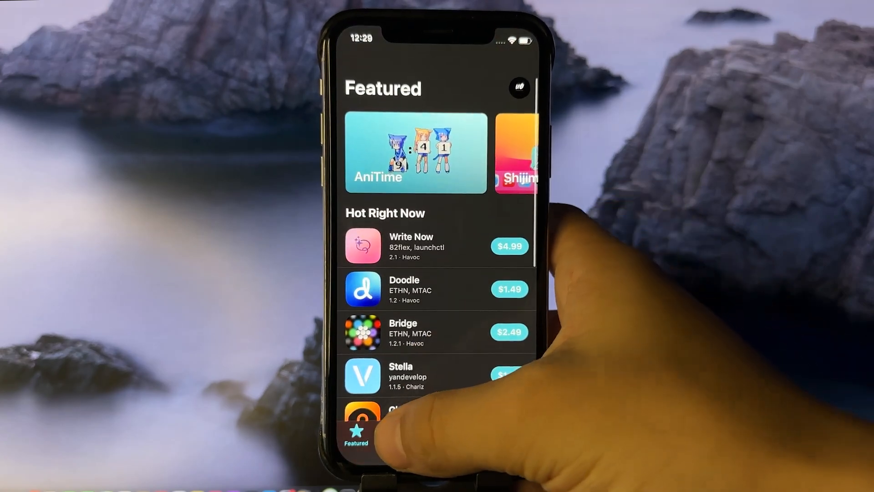
Step: Browse Sileo's New packages, then move to the Search page
left_click(395, 436)
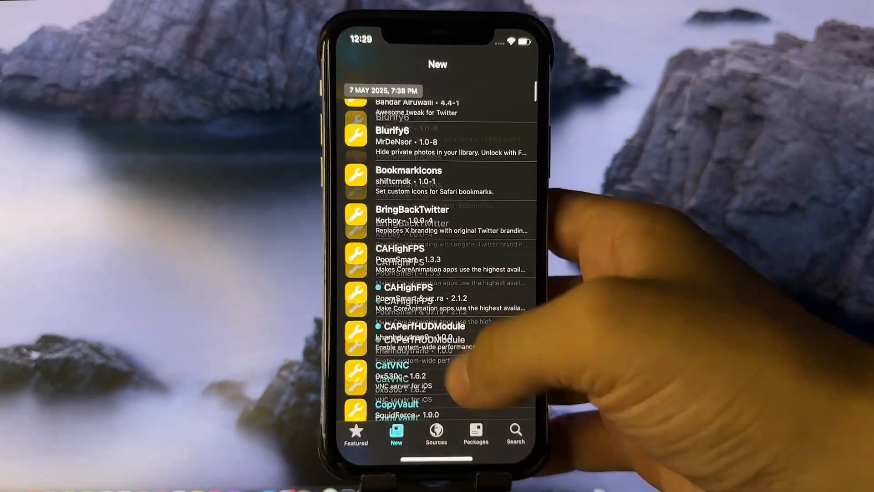
scroll("down", 3)
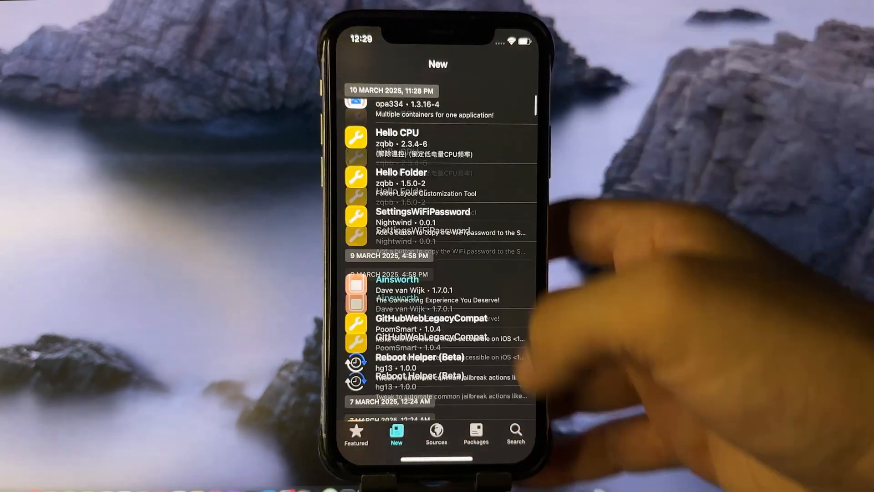
left_click(515, 434)
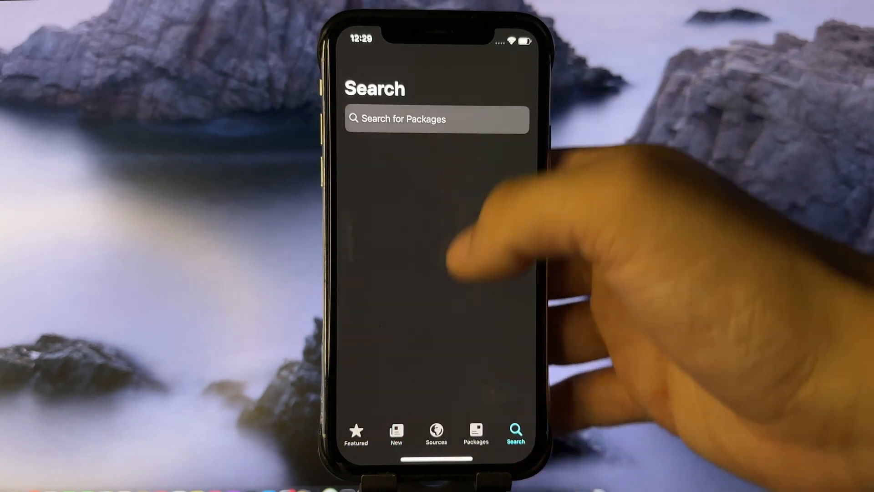
Step: Search 'tang', install the Tango tweak and respring to the home screen
type("tang")
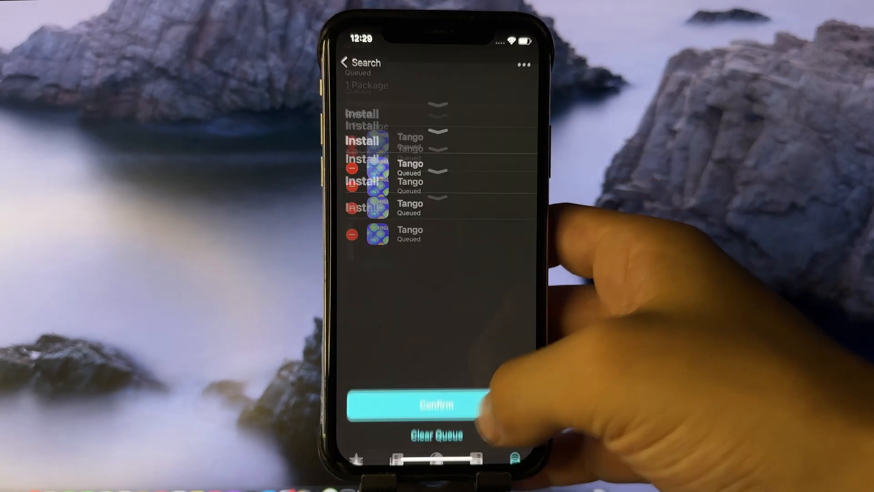
left_click(436, 405)
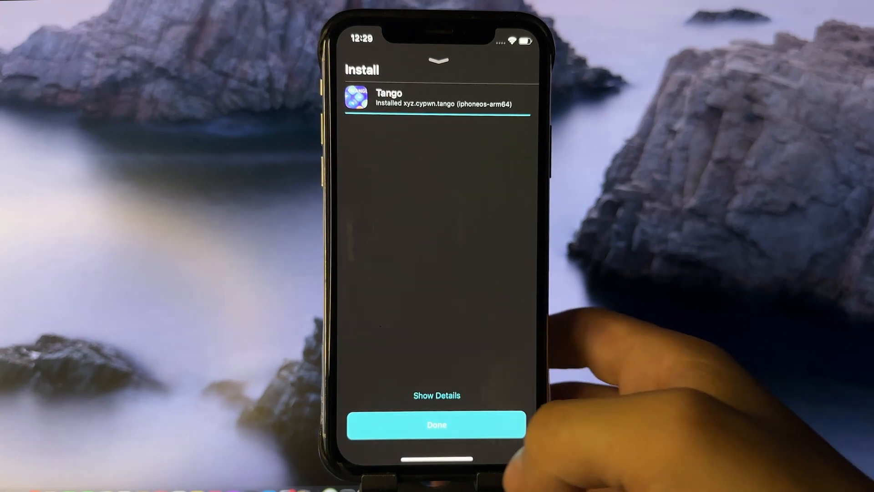
left_click(437, 424)
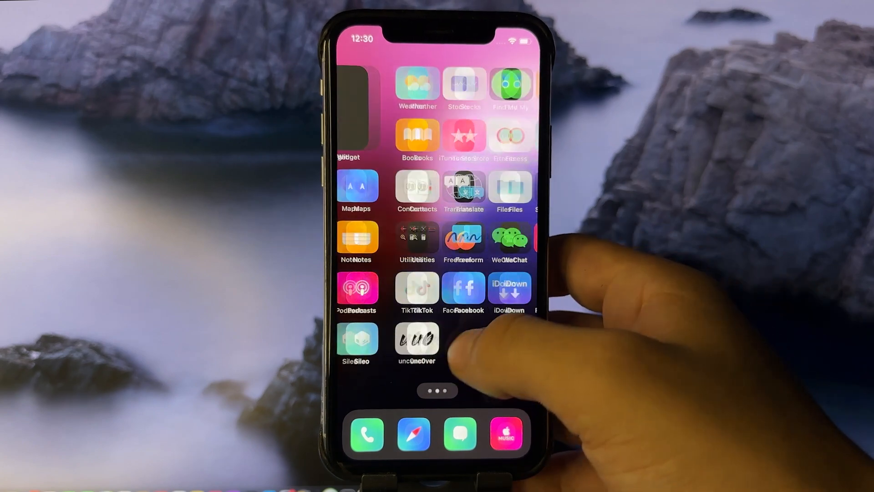
scroll("left", 3)
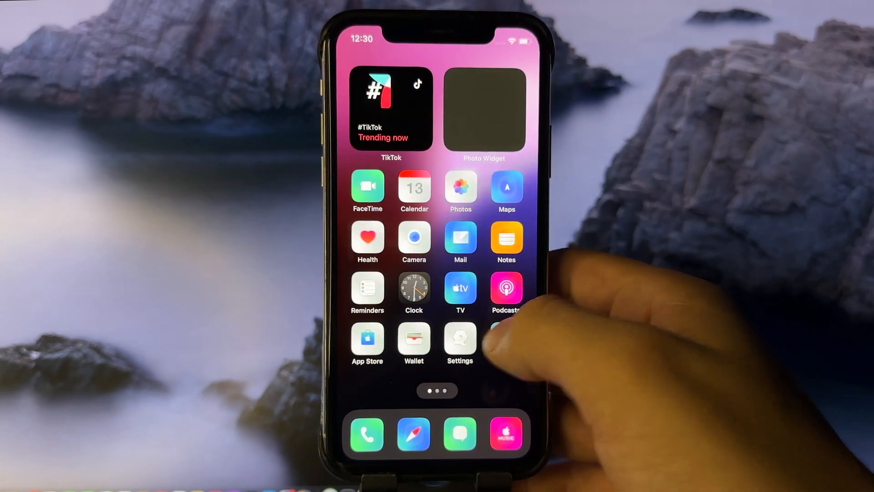